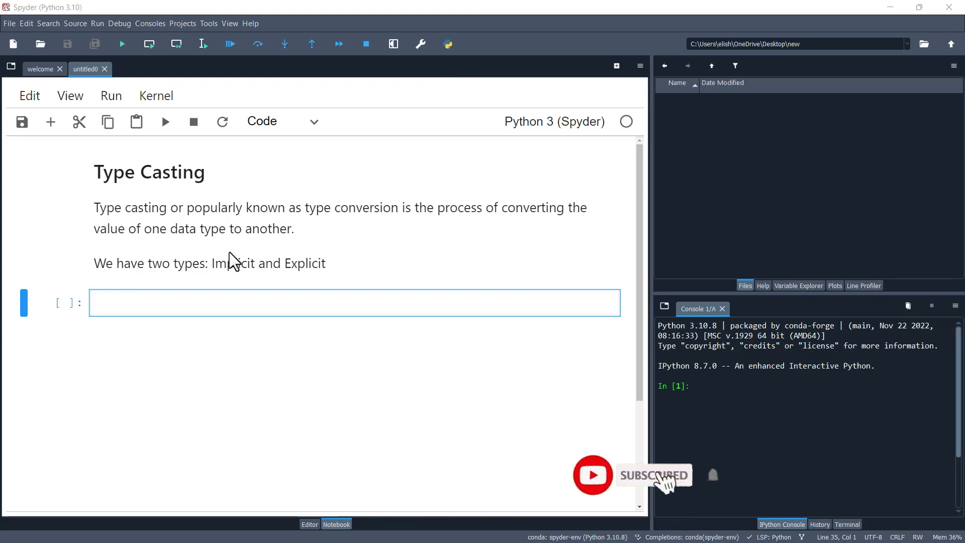
mouse_move(232, 263)
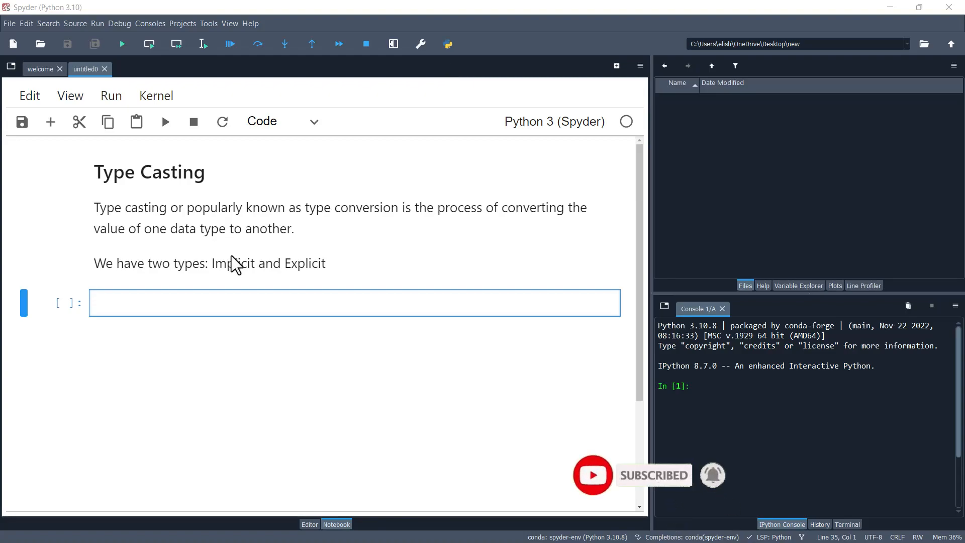
mouse_move(301, 274)
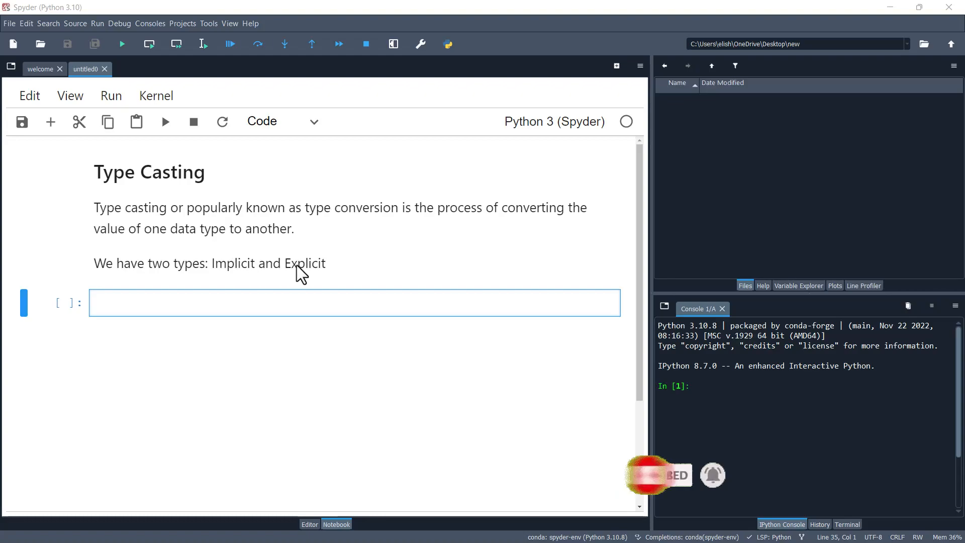
mouse_move(250, 303)
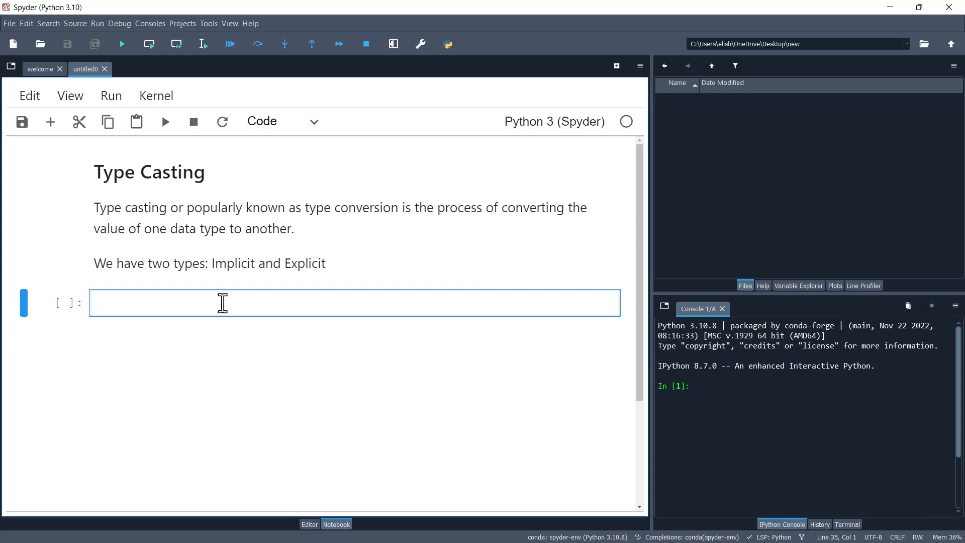
Enter 2.8 + 1 in the empty cell and run it to get 3.8.
click(95, 303)
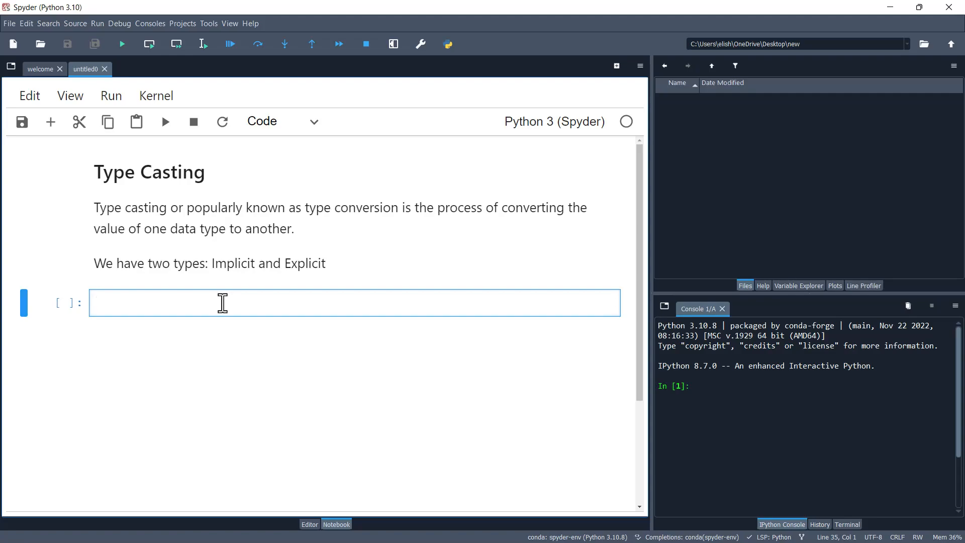
click(246, 303)
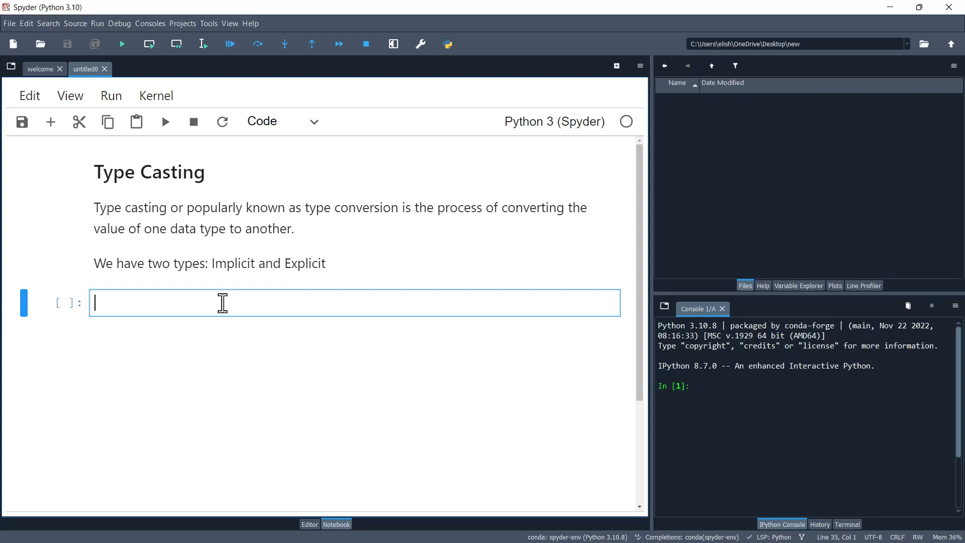
text(2.)
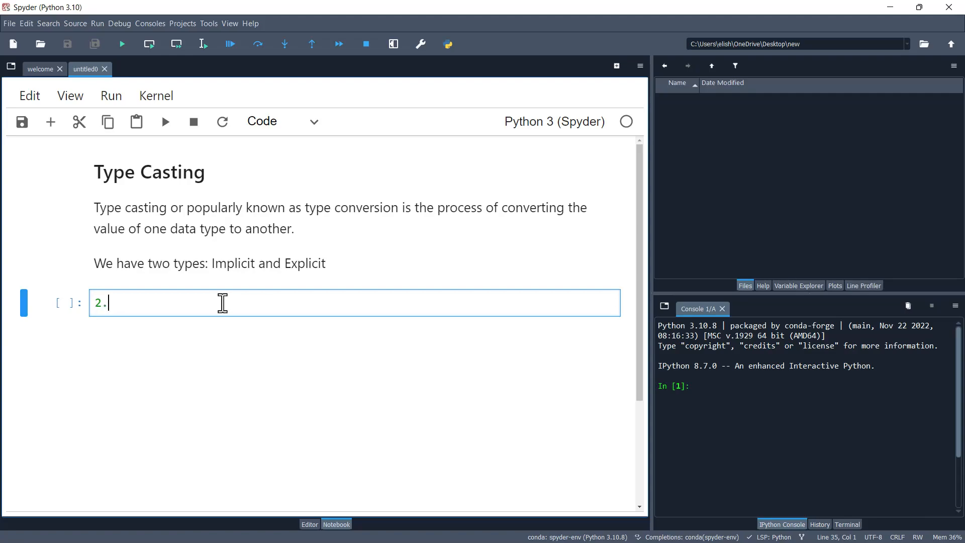
text(8)
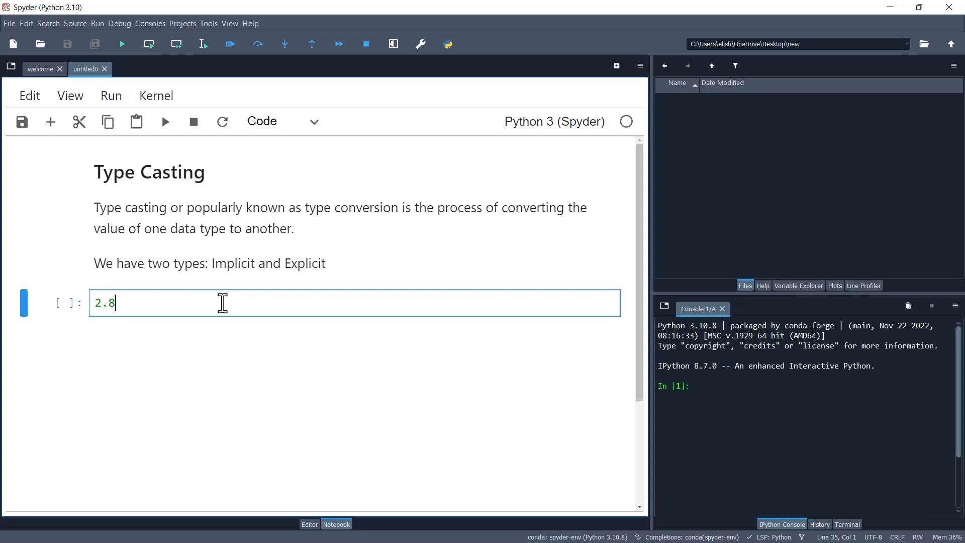
text(+)
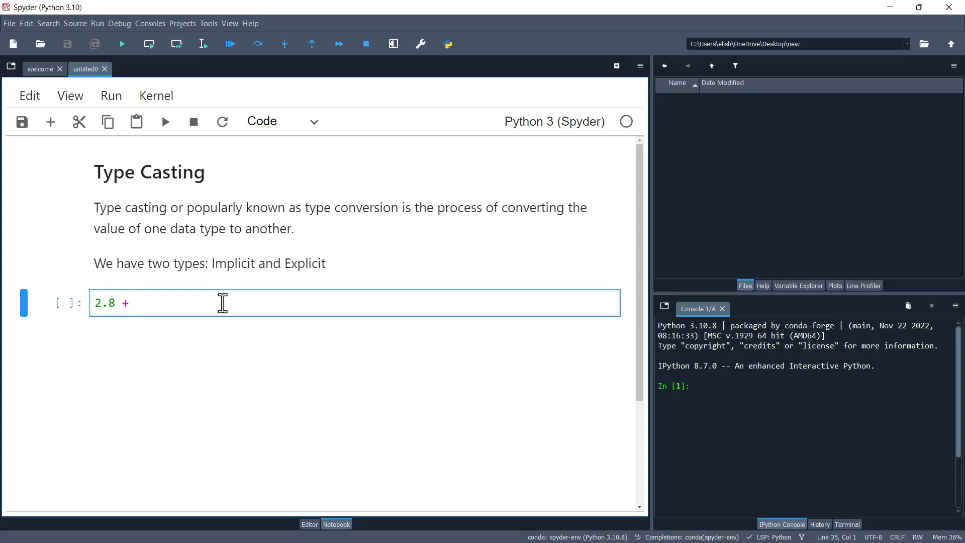
text(1)
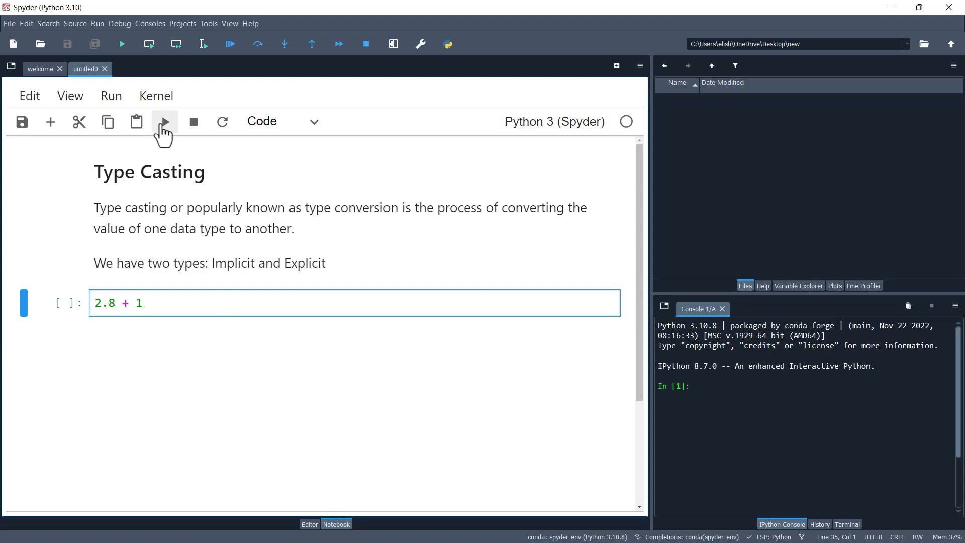
click(164, 121)
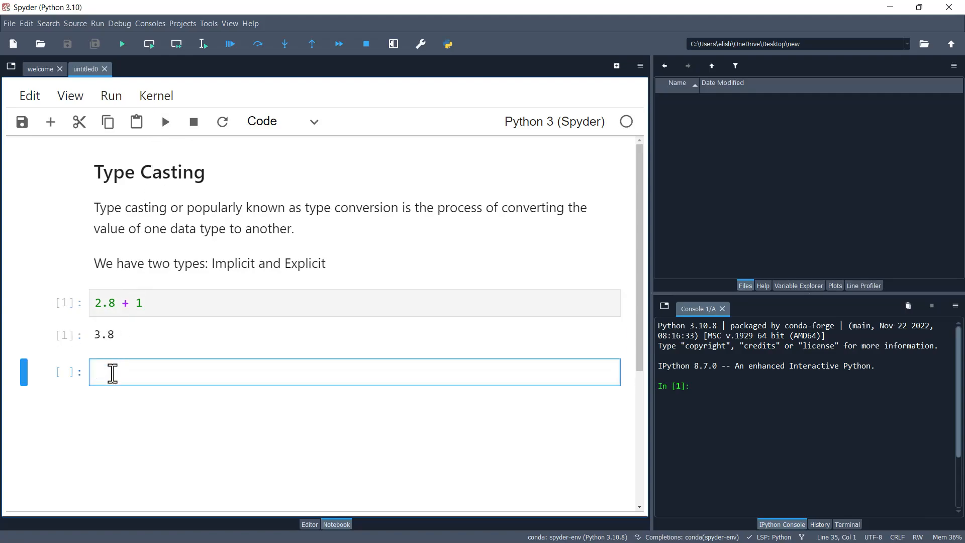
mouse_move(144, 351)
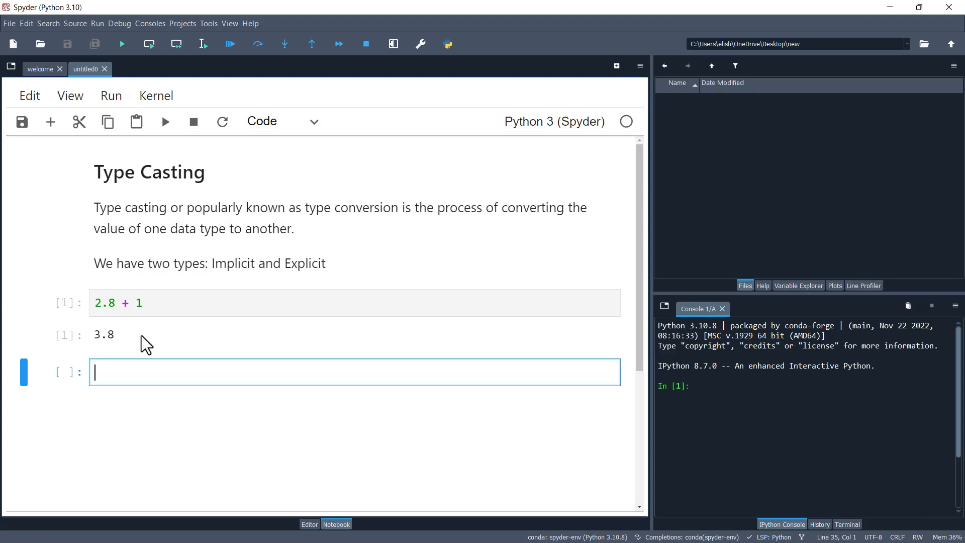
mouse_move(120, 351)
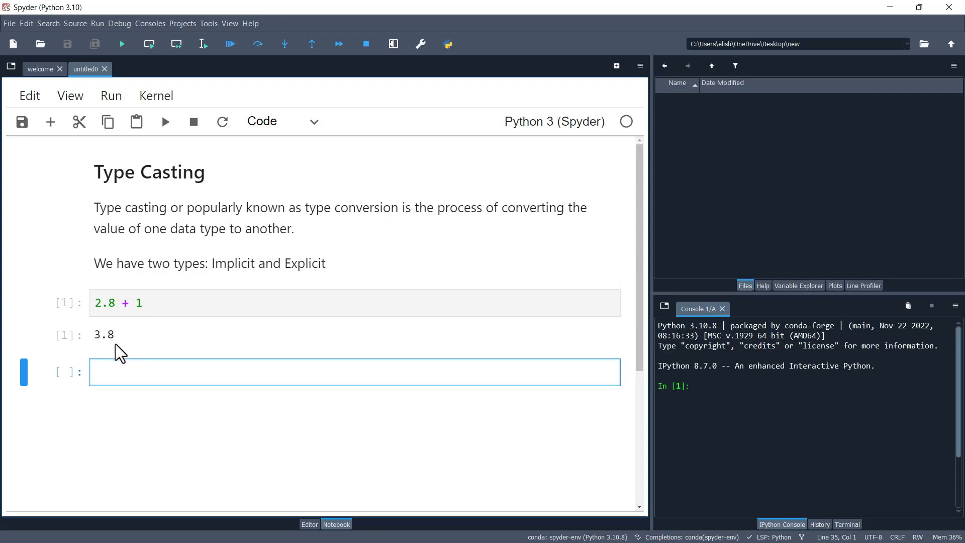
mouse_move(114, 366)
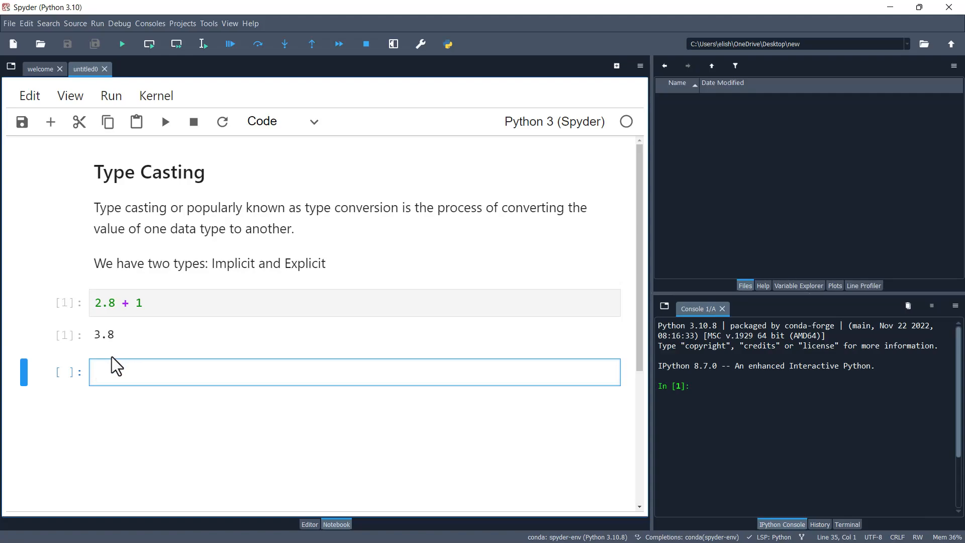
mouse_move(133, 302)
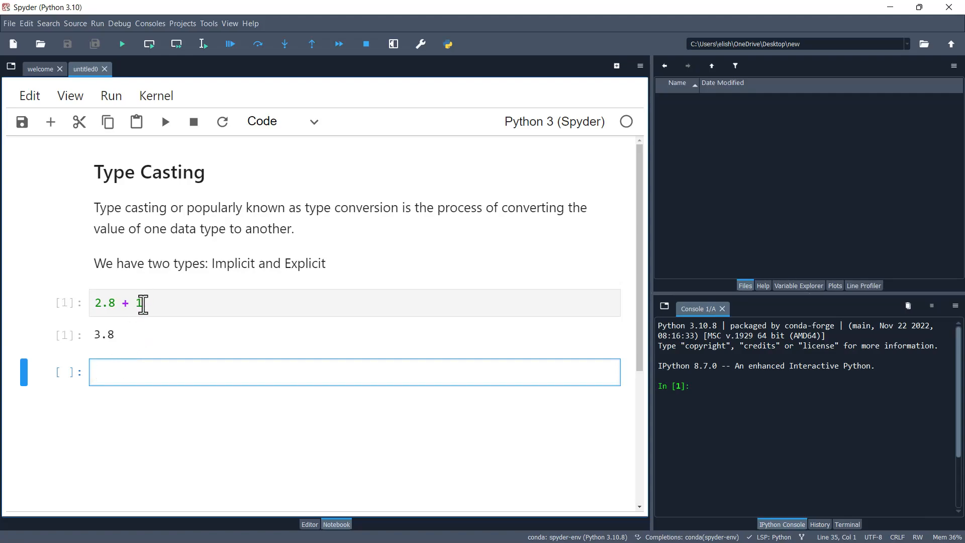
click(355, 372)
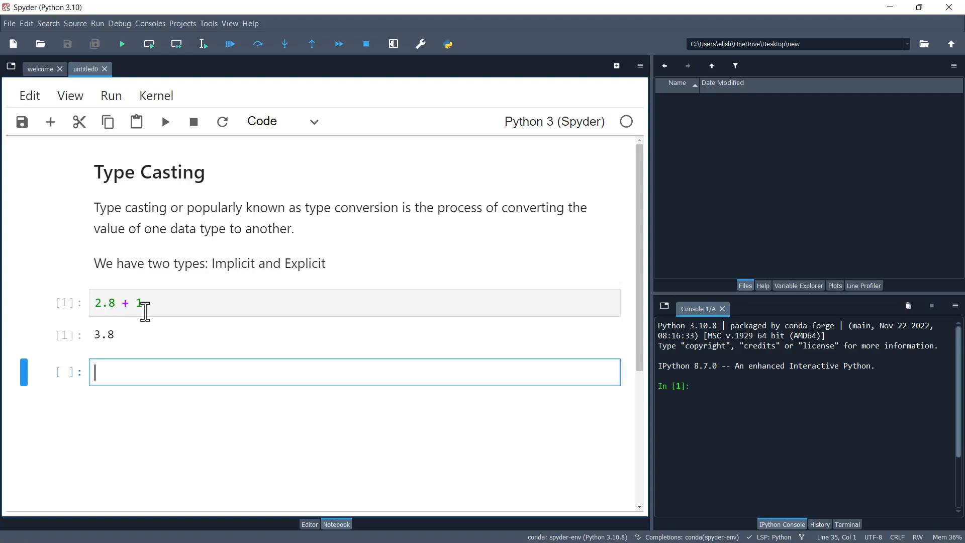
mouse_move(224, 272)
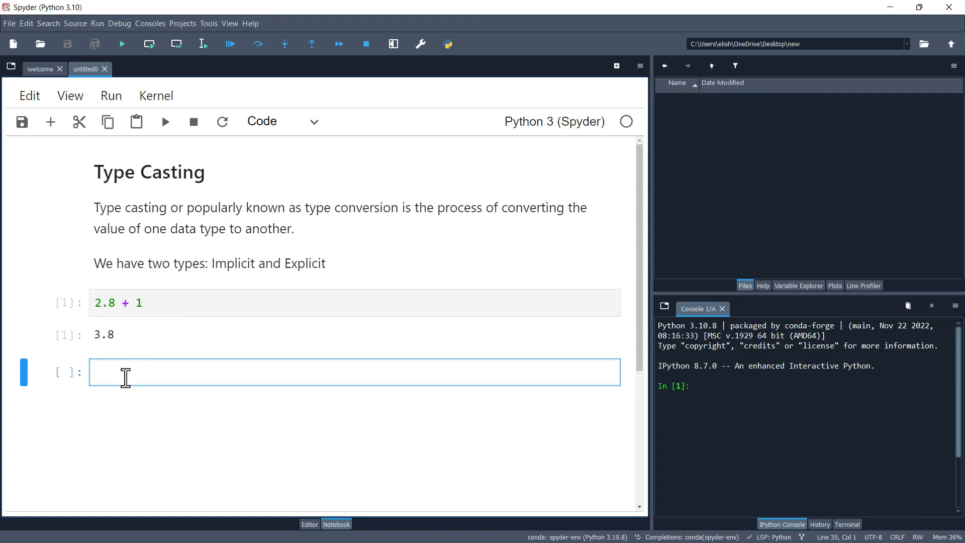
text('a')
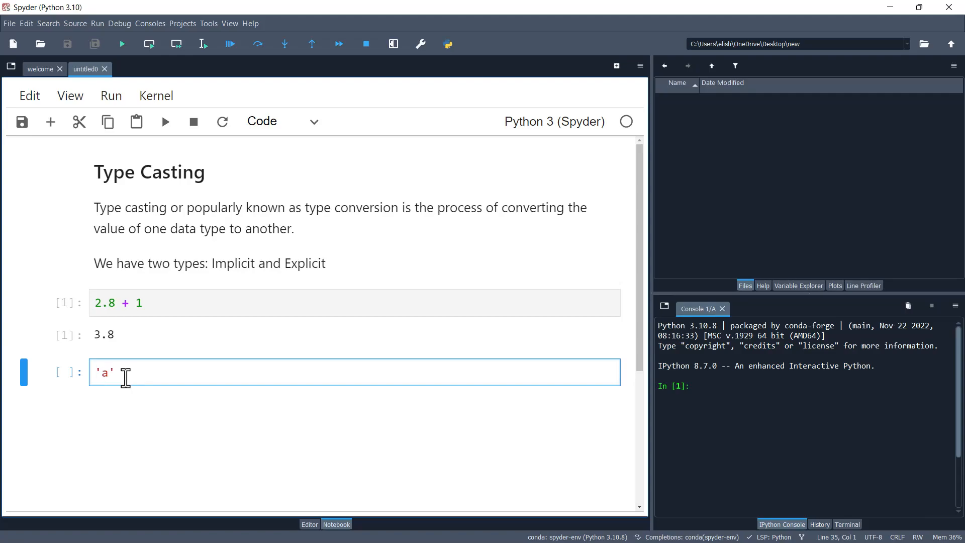
text(dd' +)
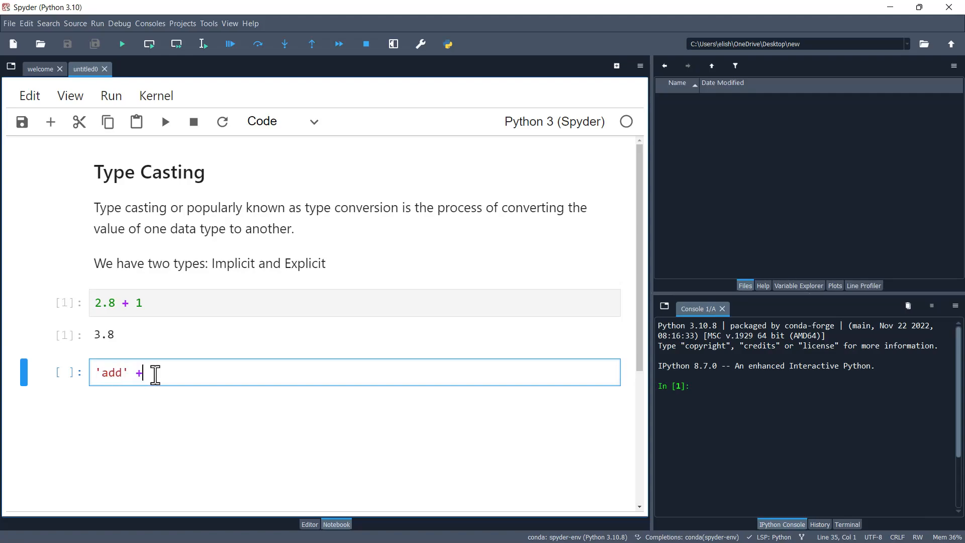
text(2)
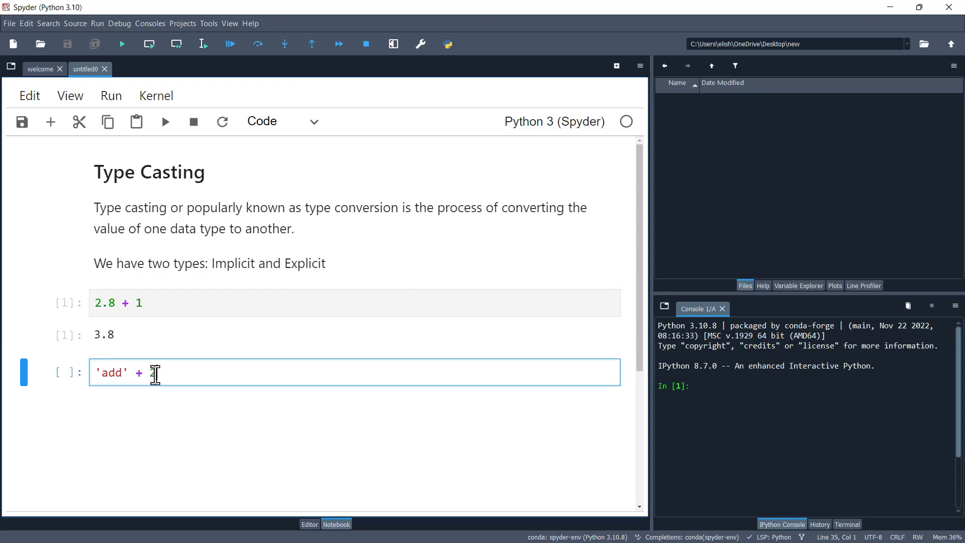
text(2)
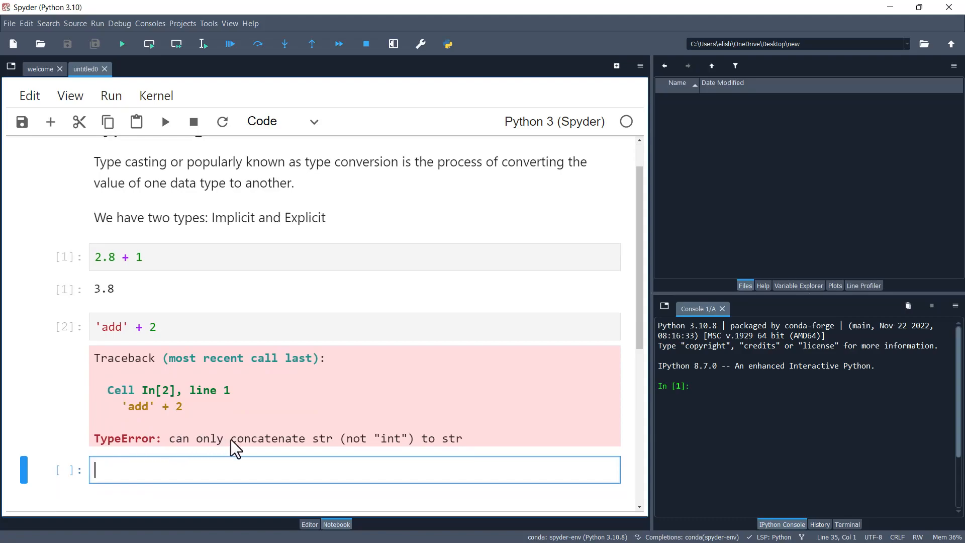
mouse_move(263, 372)
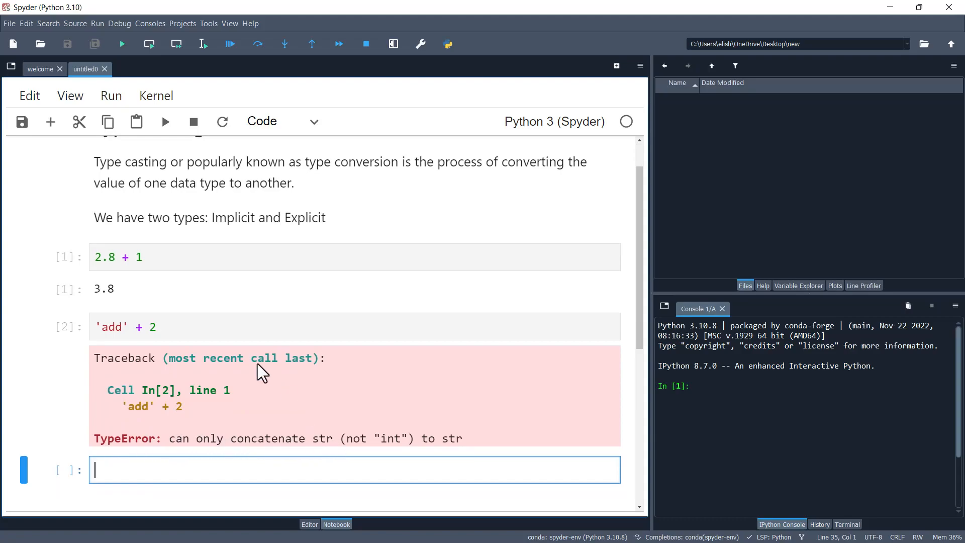
mouse_move(153, 333)
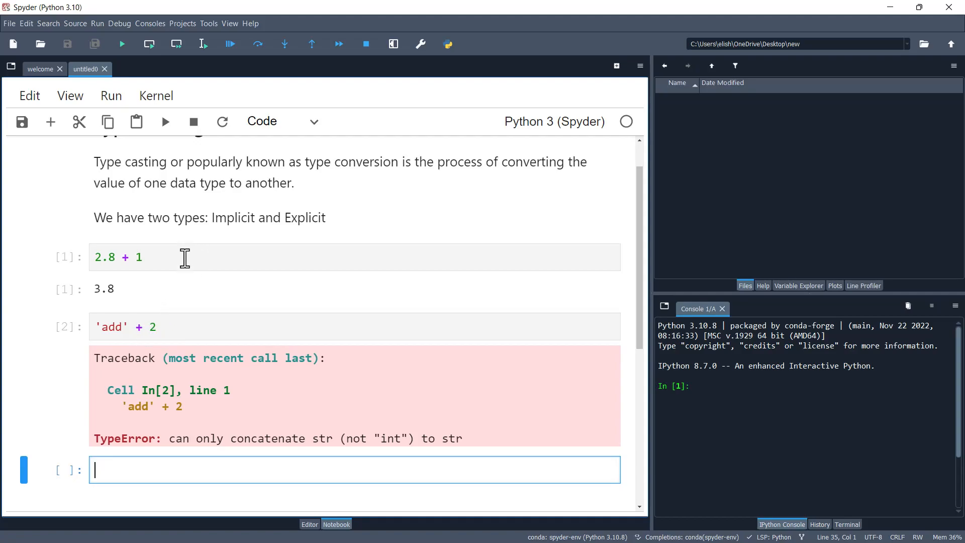
mouse_move(156, 264)
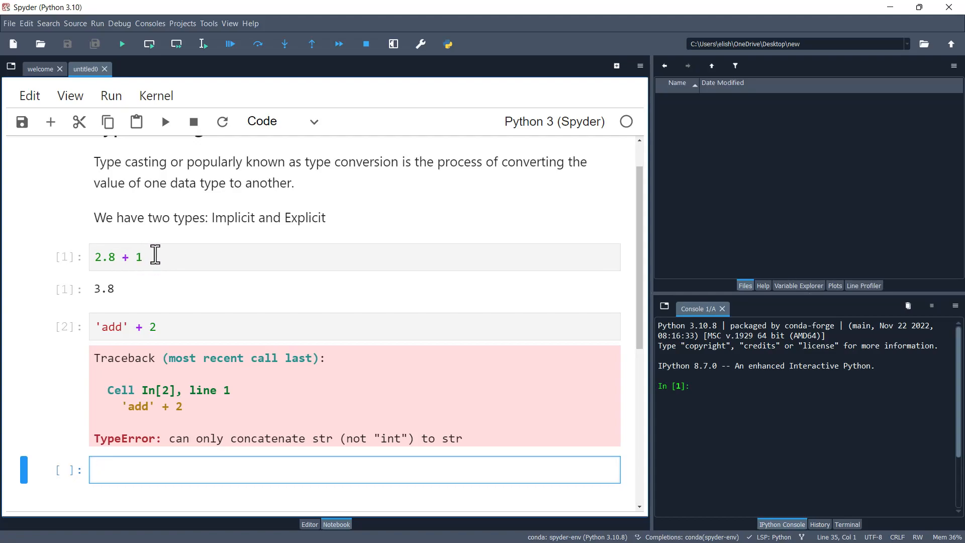
mouse_move(110, 258)
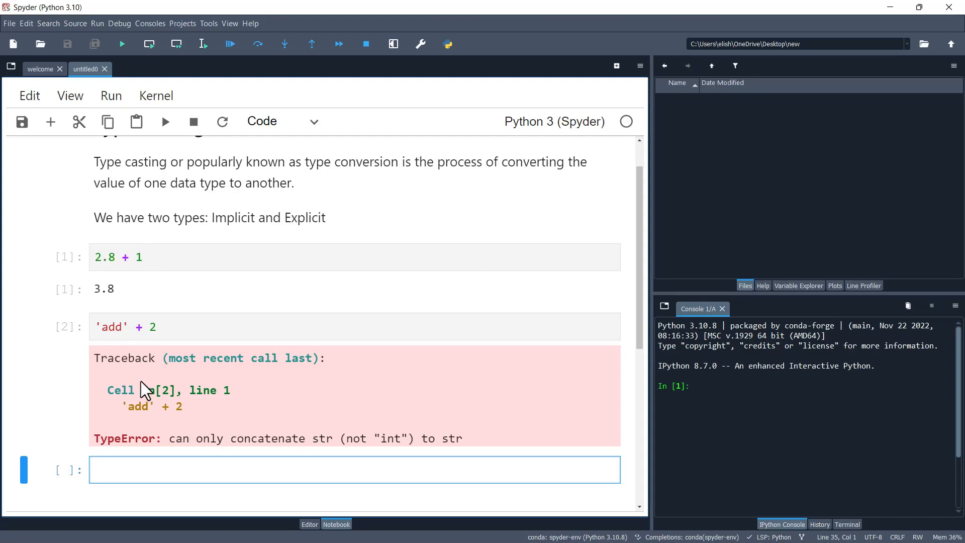
mouse_move(307, 239)
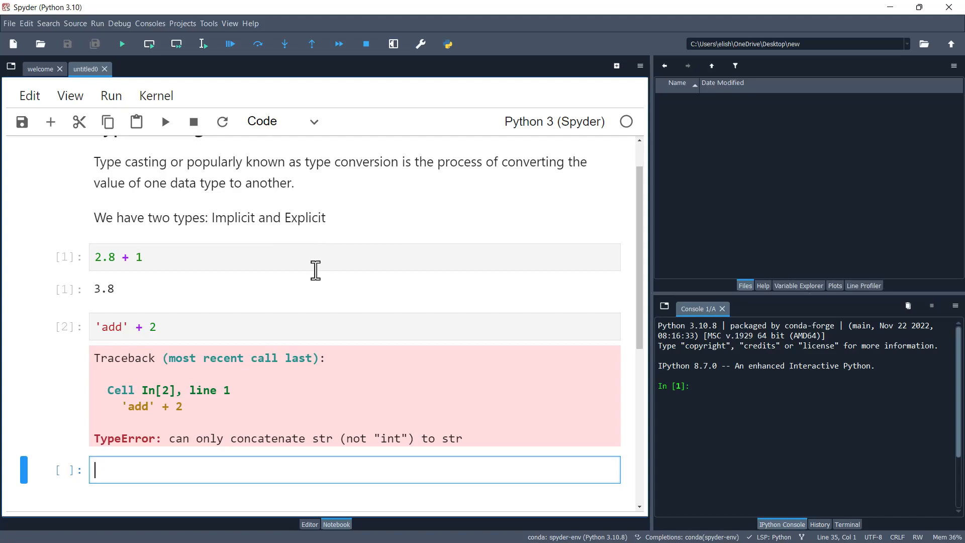
mouse_move(137, 470)
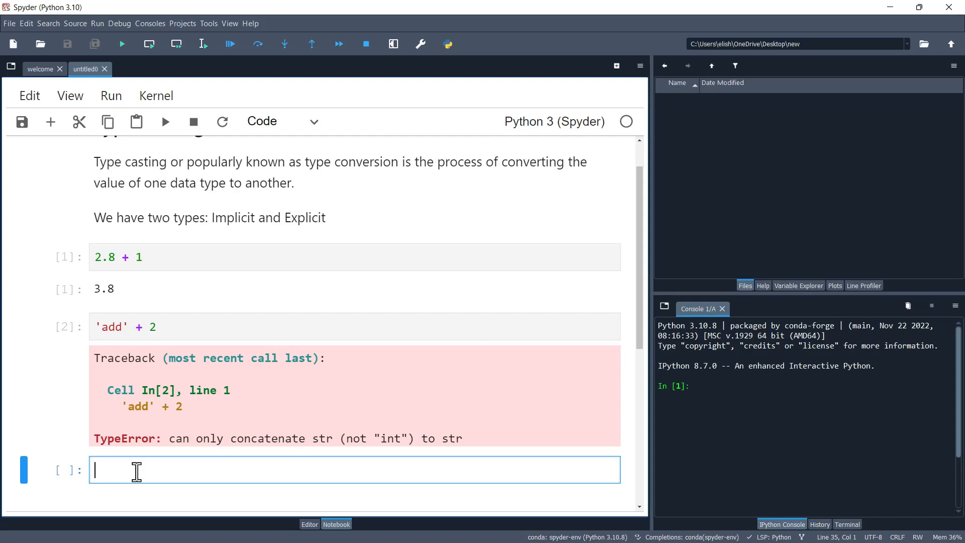
Define numstr = '100' and numint = 500 in a new cell.
text(numst)
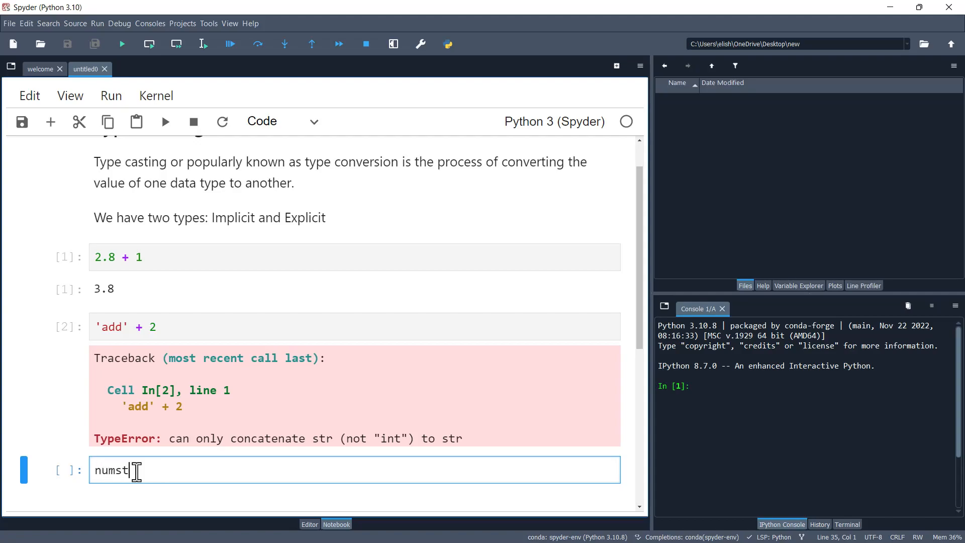
text(r =)
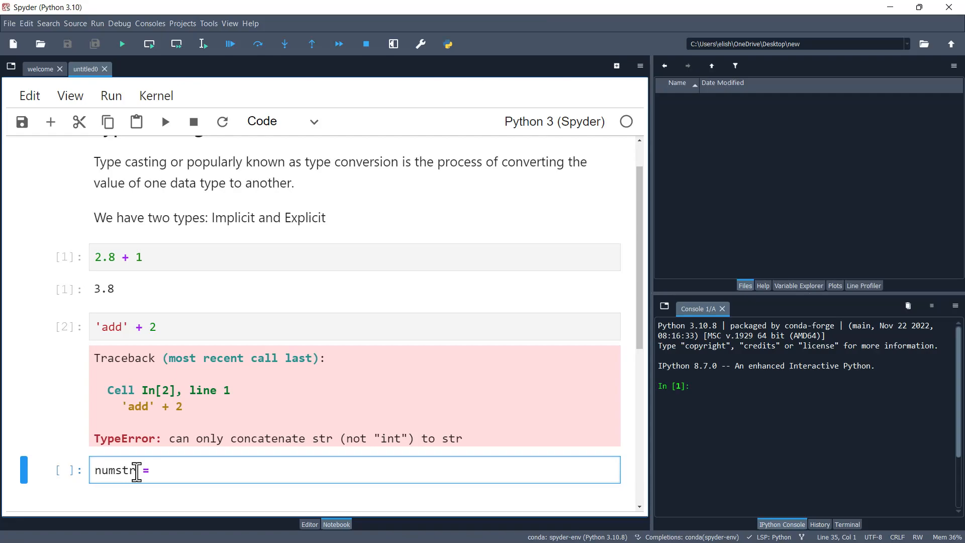
text('1')
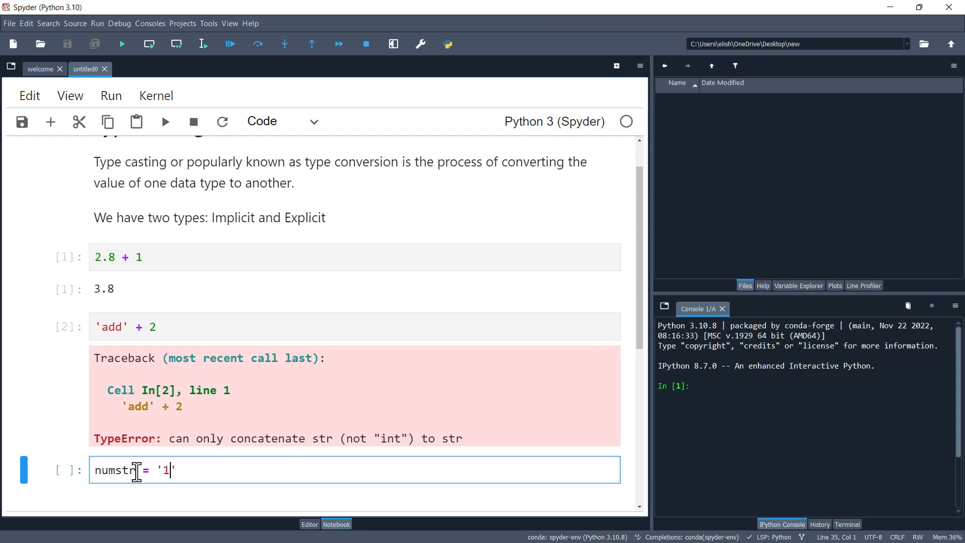
text(00)
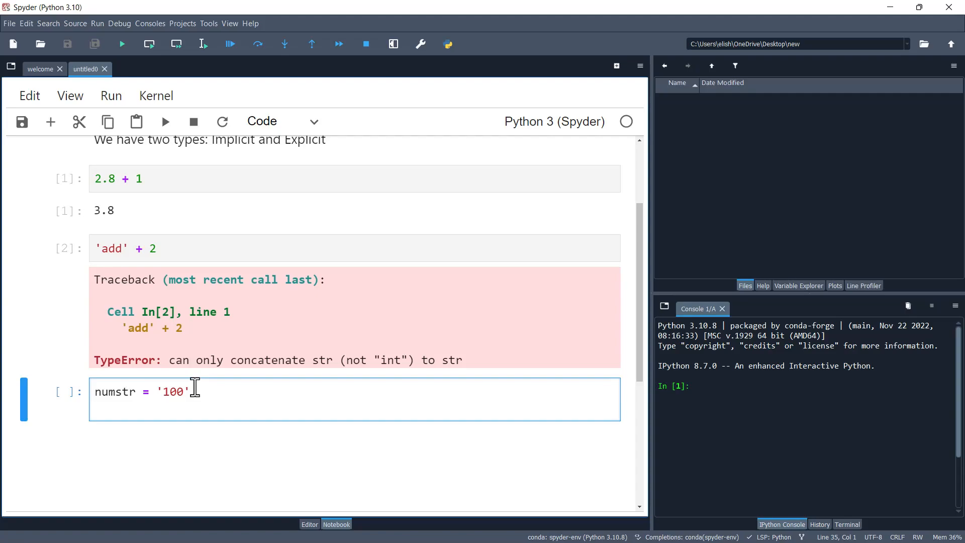
text(num)
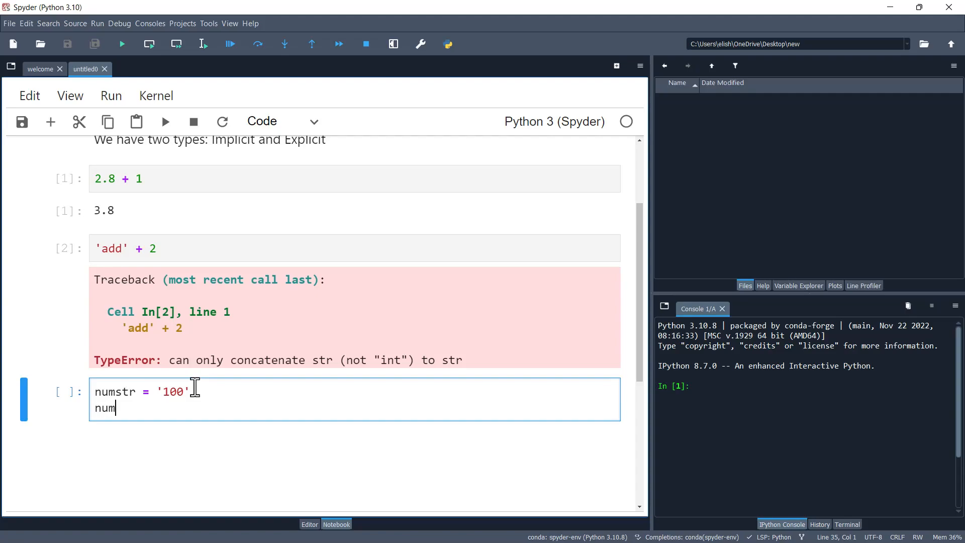
text(int =)
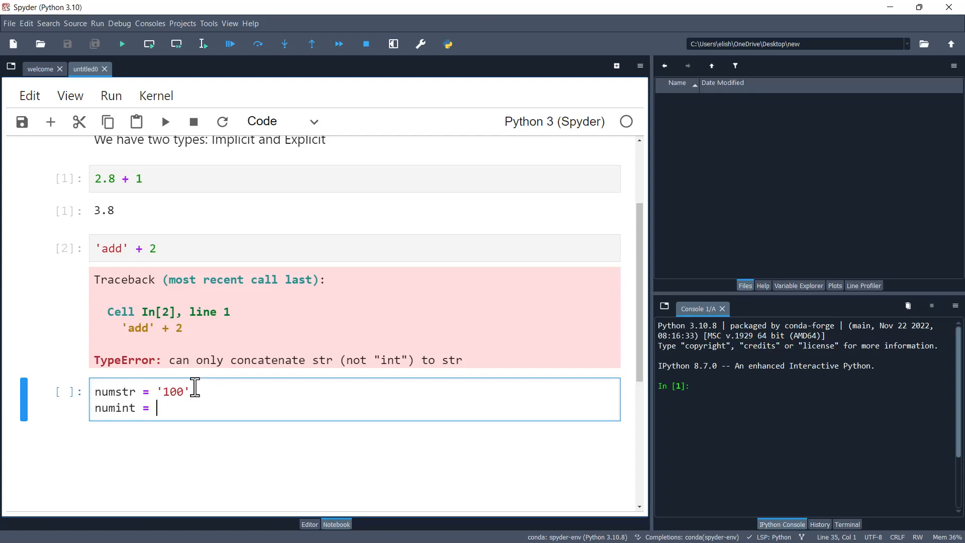
text(500)
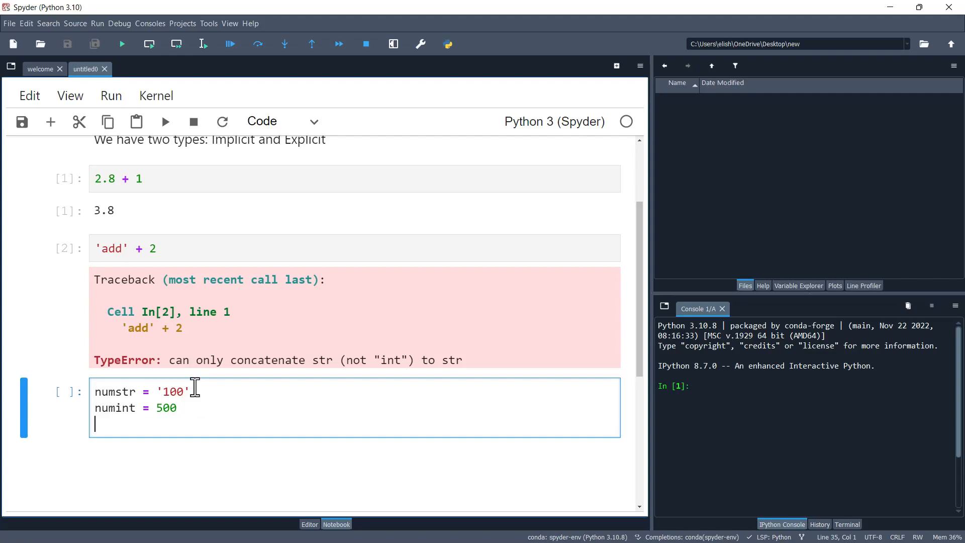
Add print(numstr + numint) so running it raises a str/int TypeError.
text(pri)
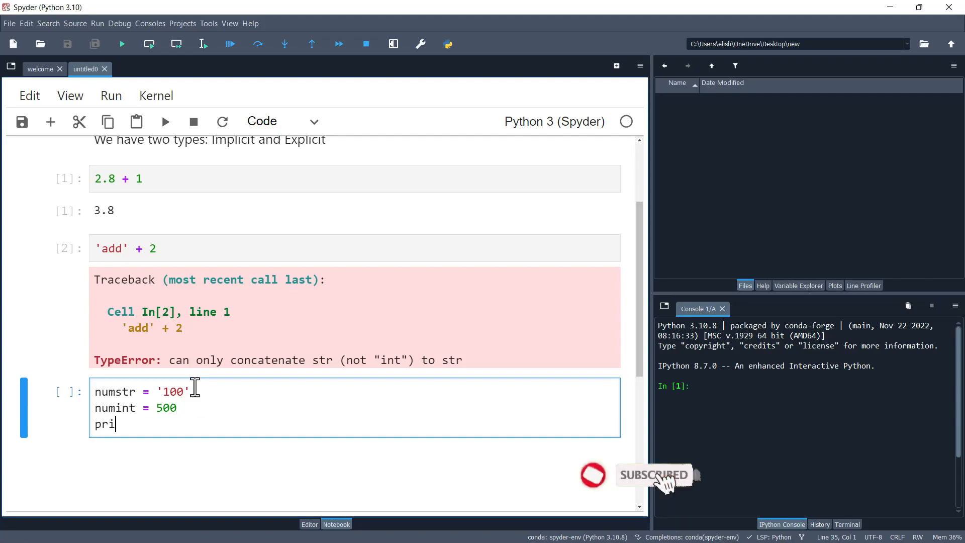
text(nt(numstr)
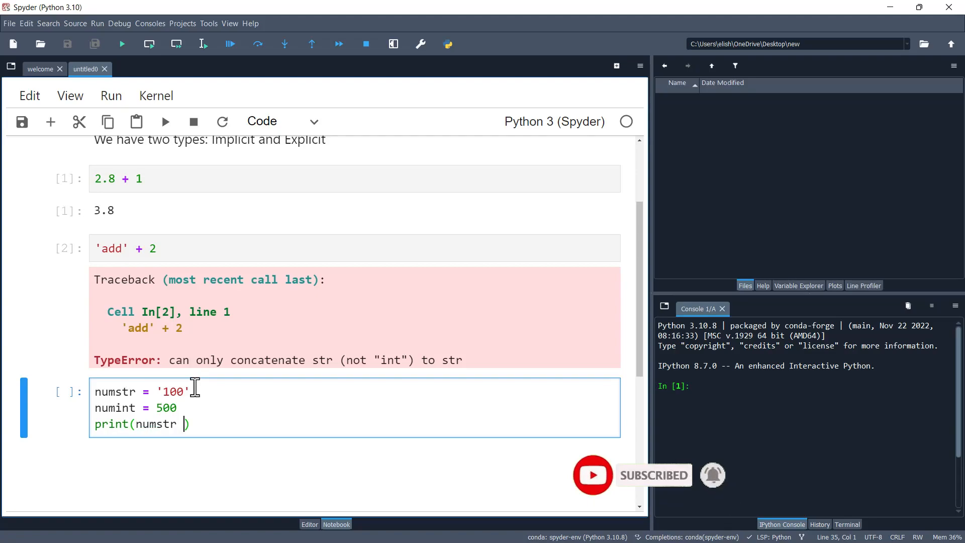
text(+ numint)
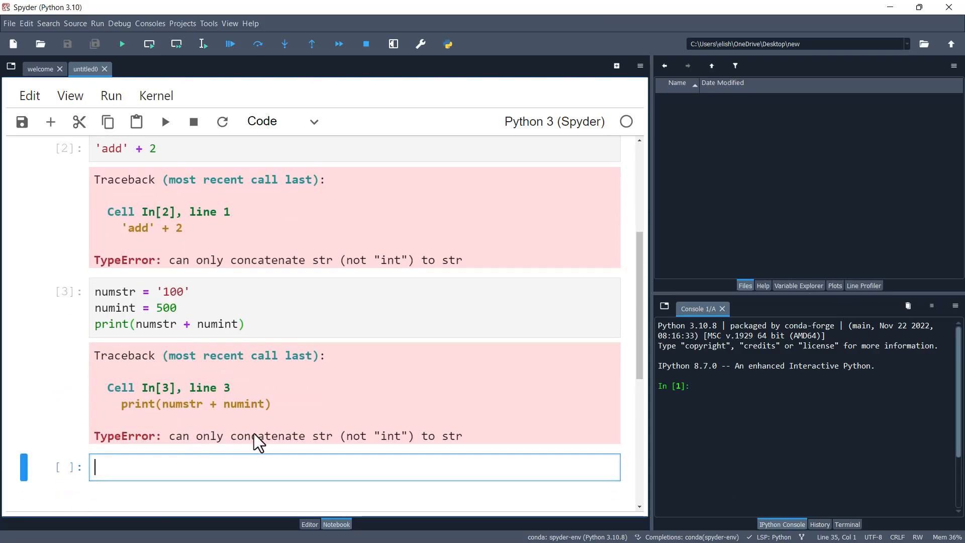
mouse_move(424, 446)
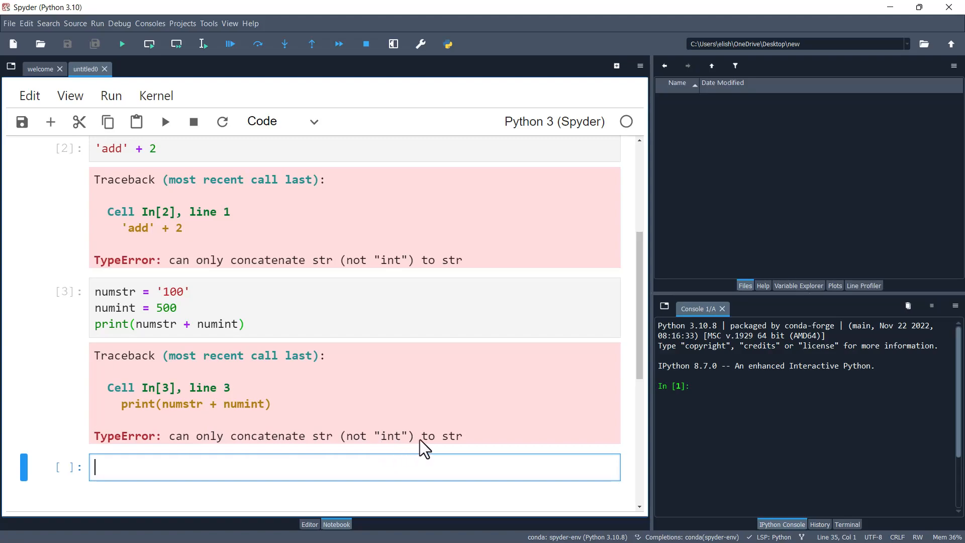
mouse_move(390, 455)
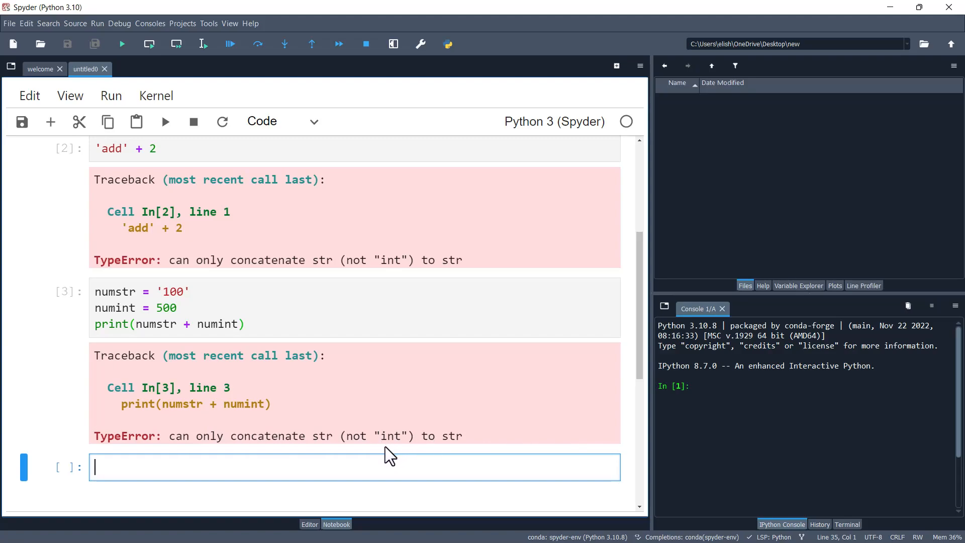
mouse_move(138, 297)
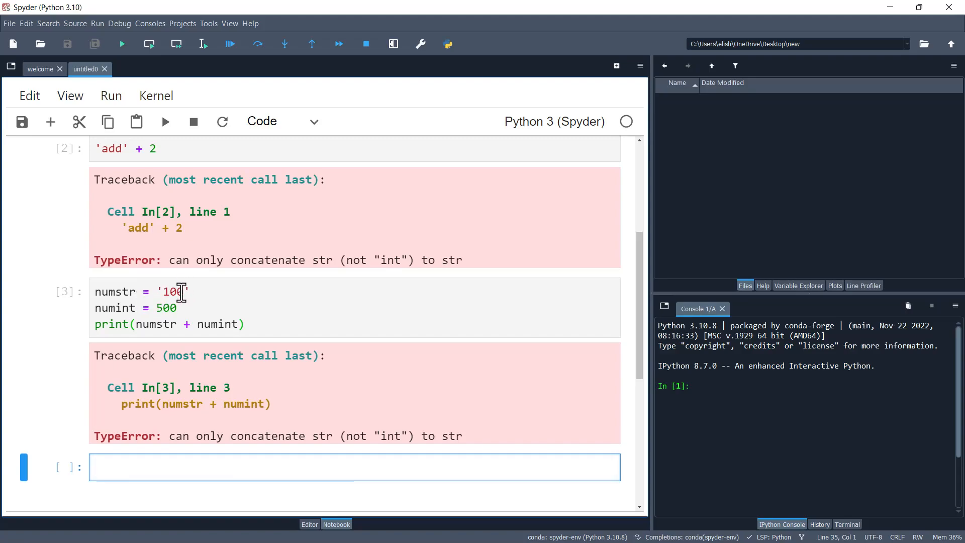
mouse_move(196, 313)
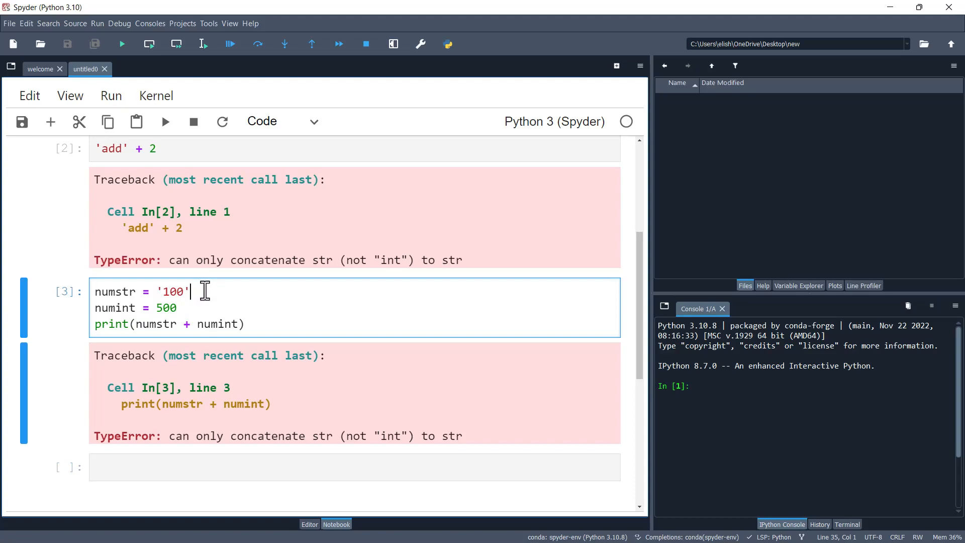
mouse_move(139, 325)
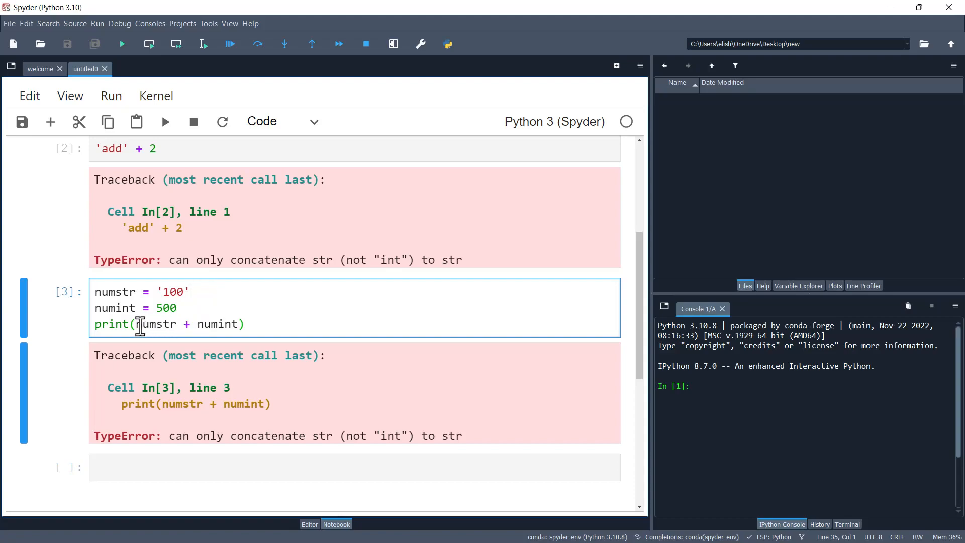
Wrap numstr in int() and rerun the cell so it prints 600.
text(int()
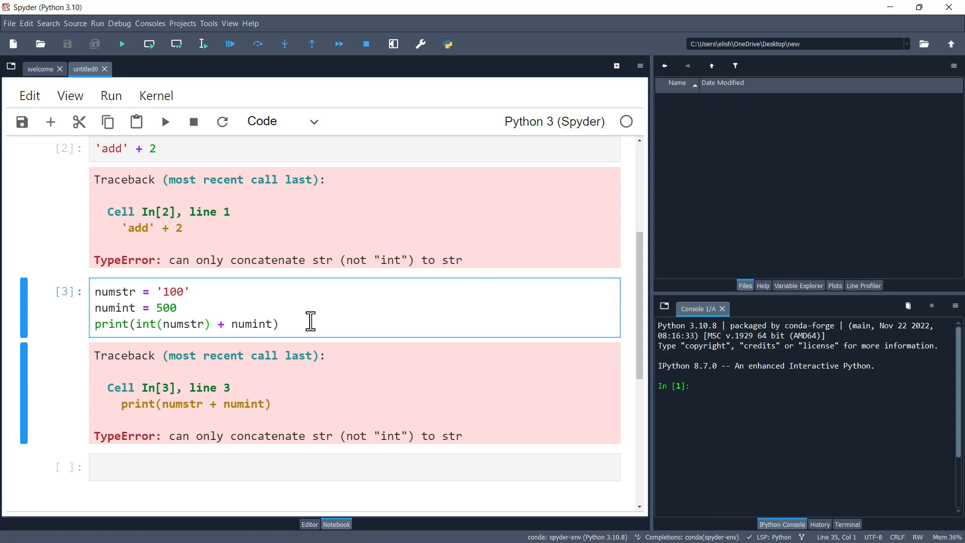
click(164, 122)
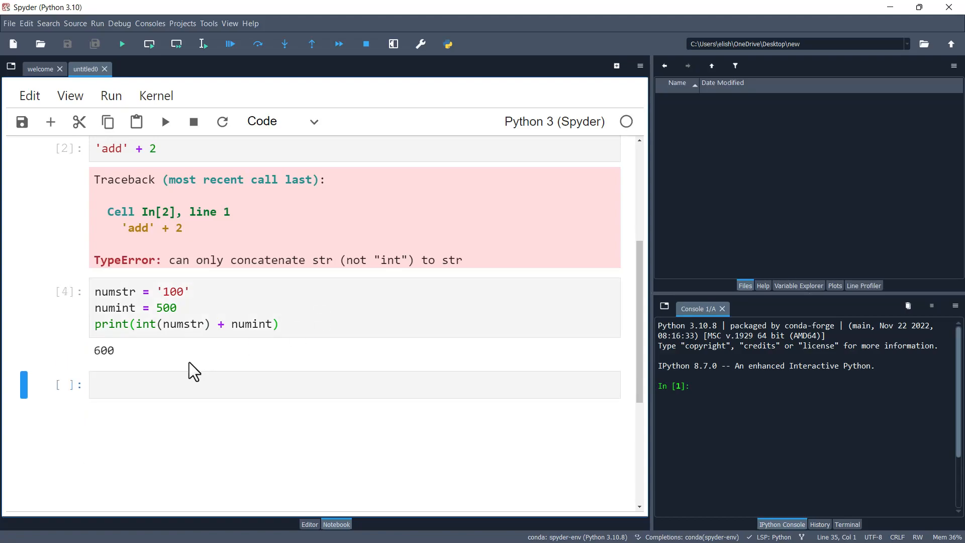
mouse_move(171, 374)
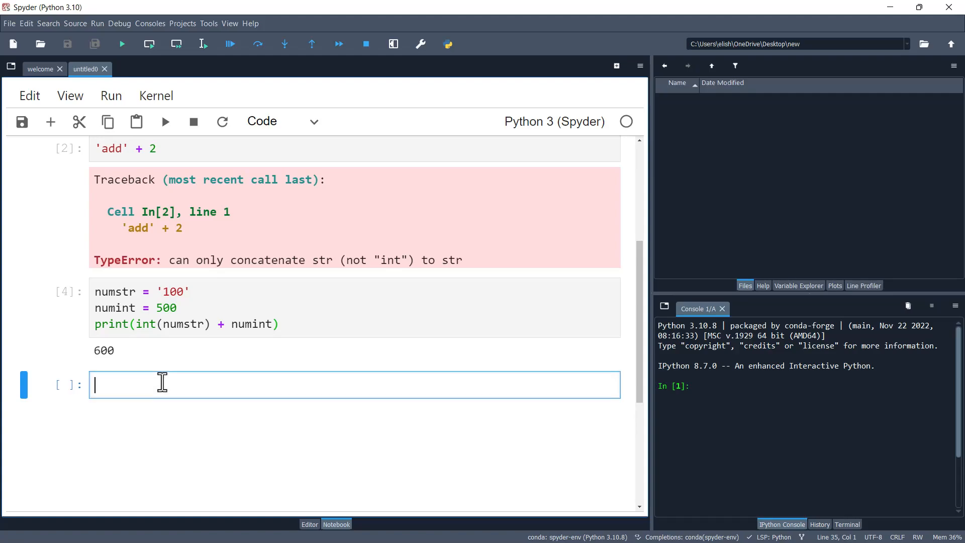
text(int)
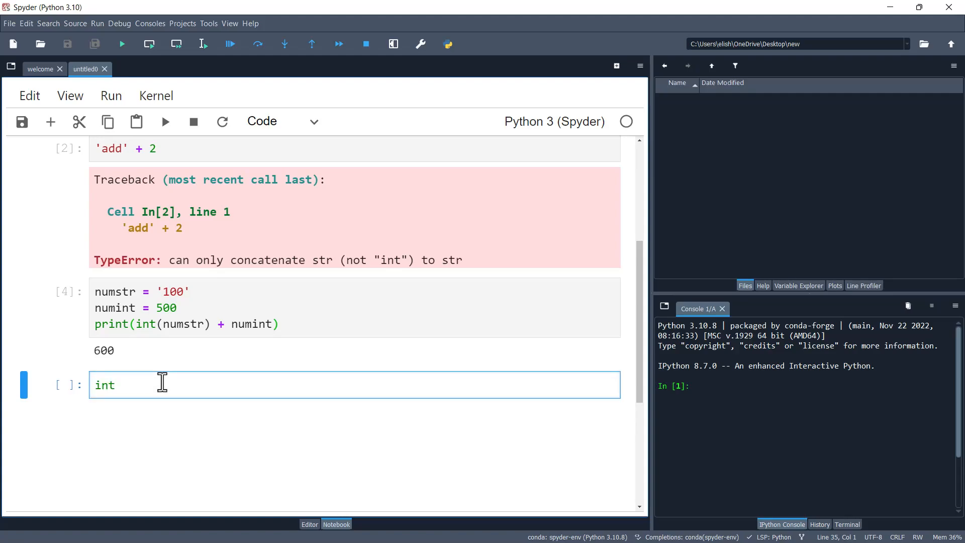
text(())
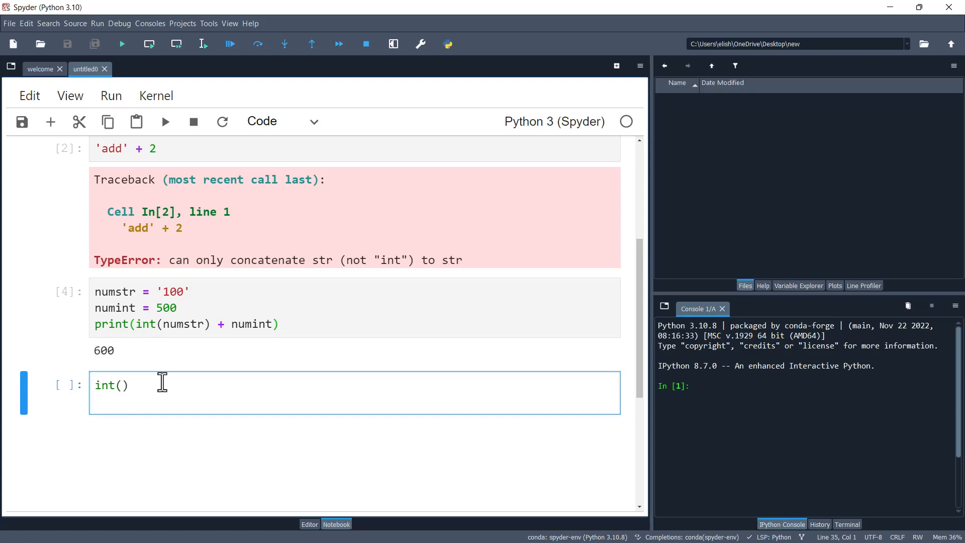
mouse_move(141, 389)
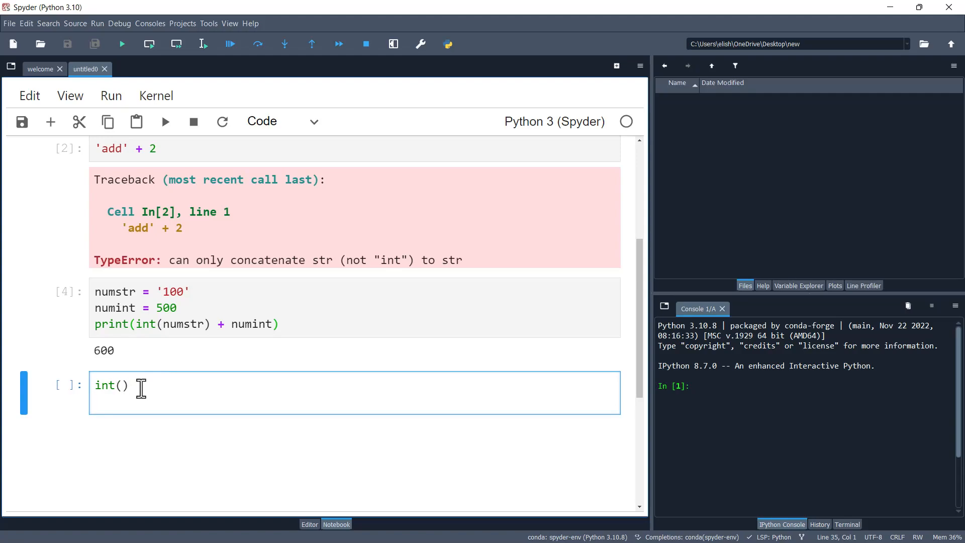
mouse_move(114, 386)
text(f)
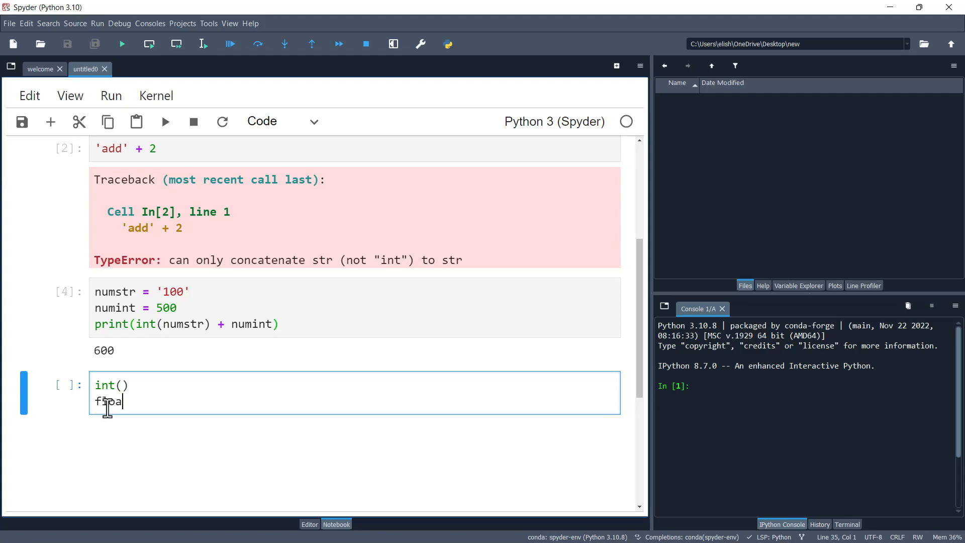
text(loat())
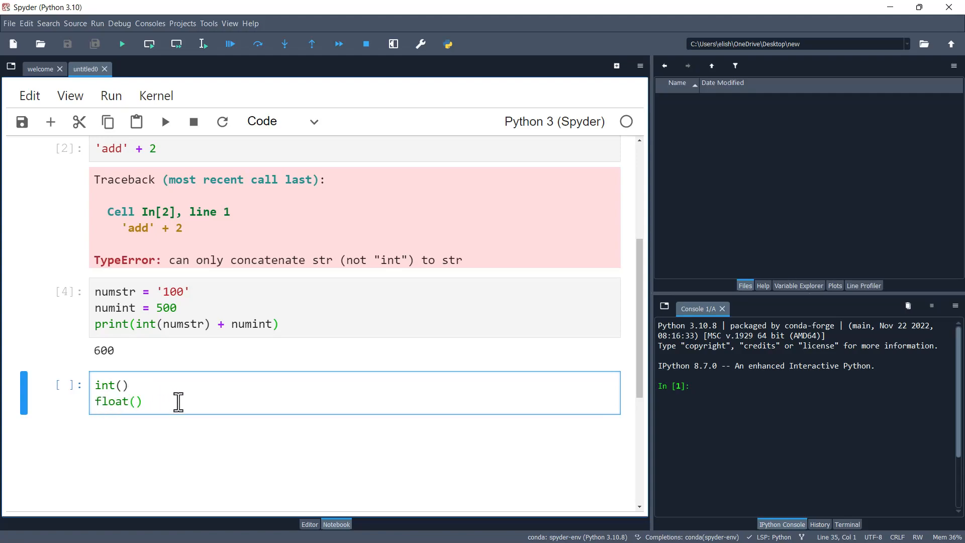
text(str)
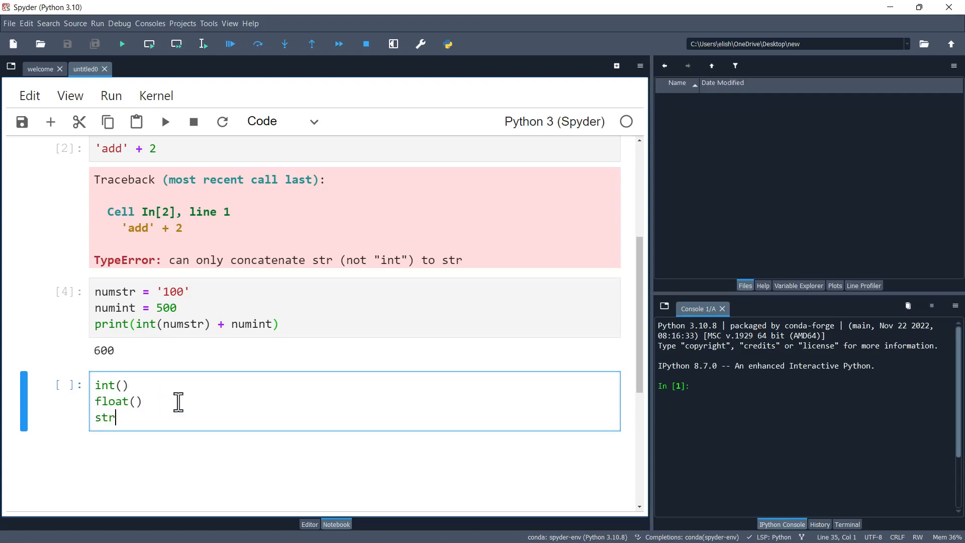
text(())
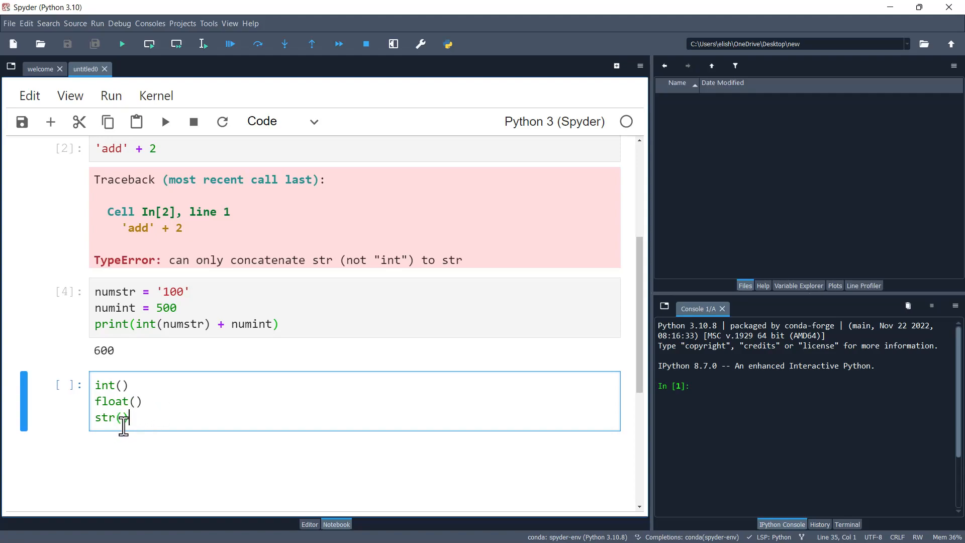
text())
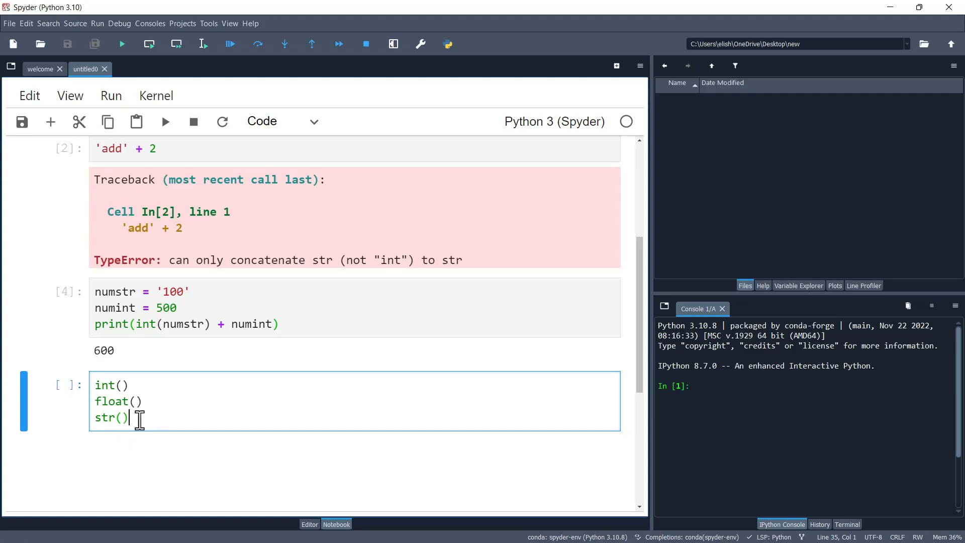
mouse_move(146, 394)
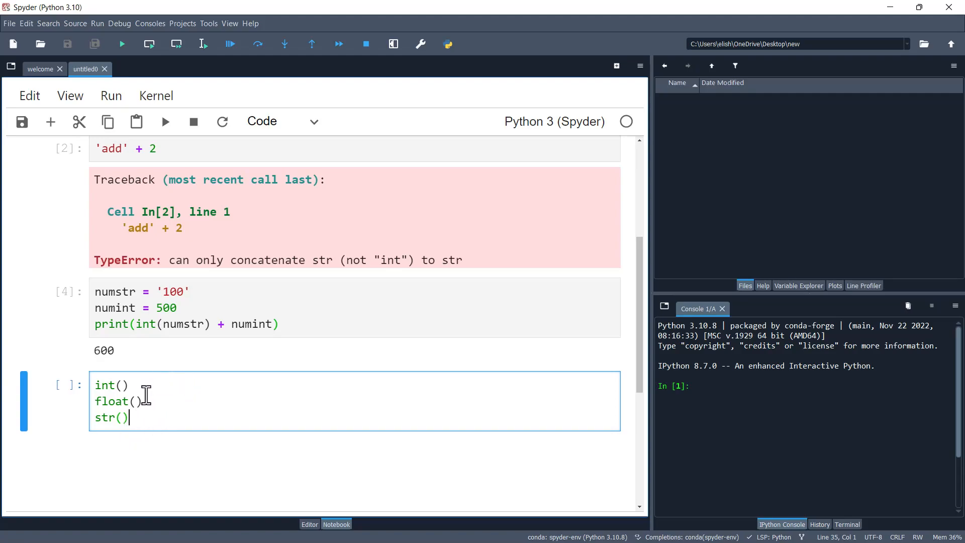
mouse_move(179, 325)
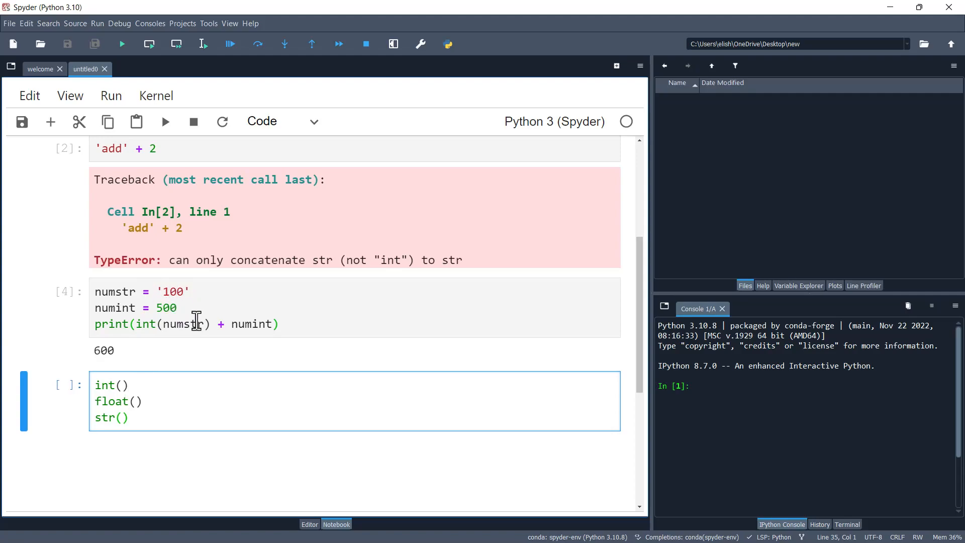
mouse_move(151, 293)
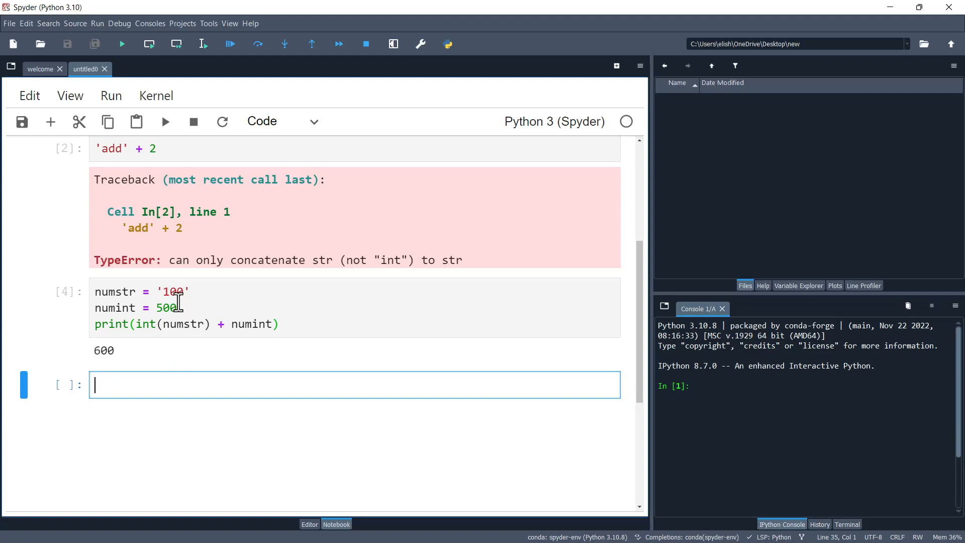
mouse_move(134, 377)
text(name)
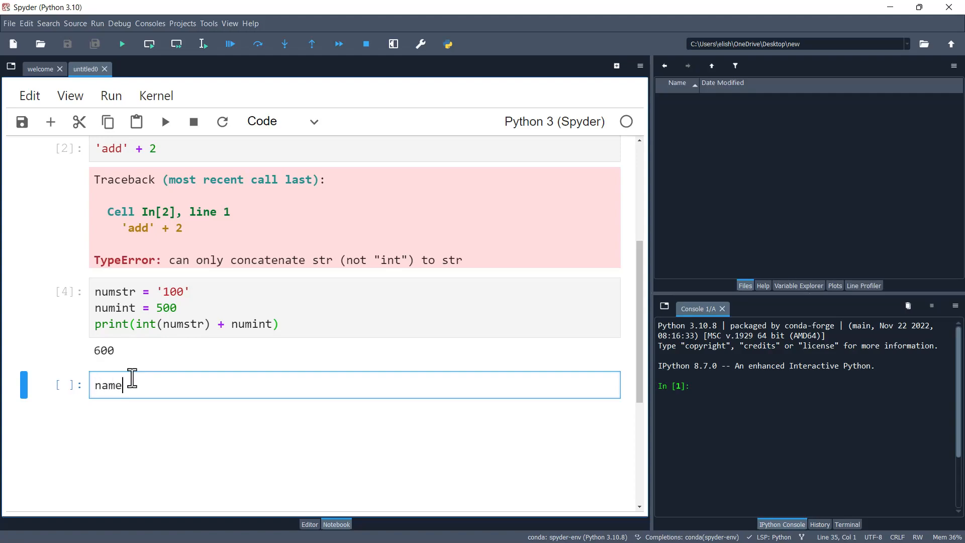
Set name = 'john' and call int(name), raising an invalid-literal ValueError.
text(' ')
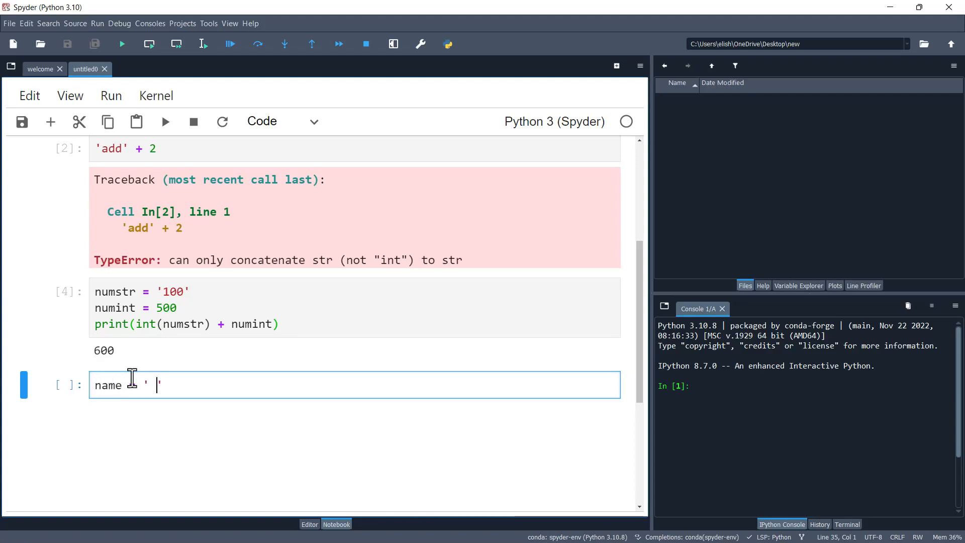
text(john)
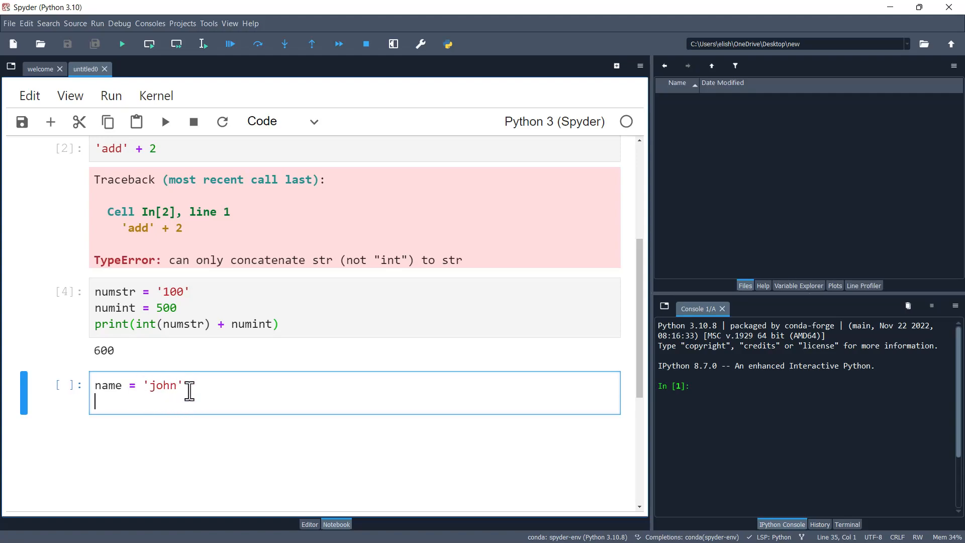
text(int(name)
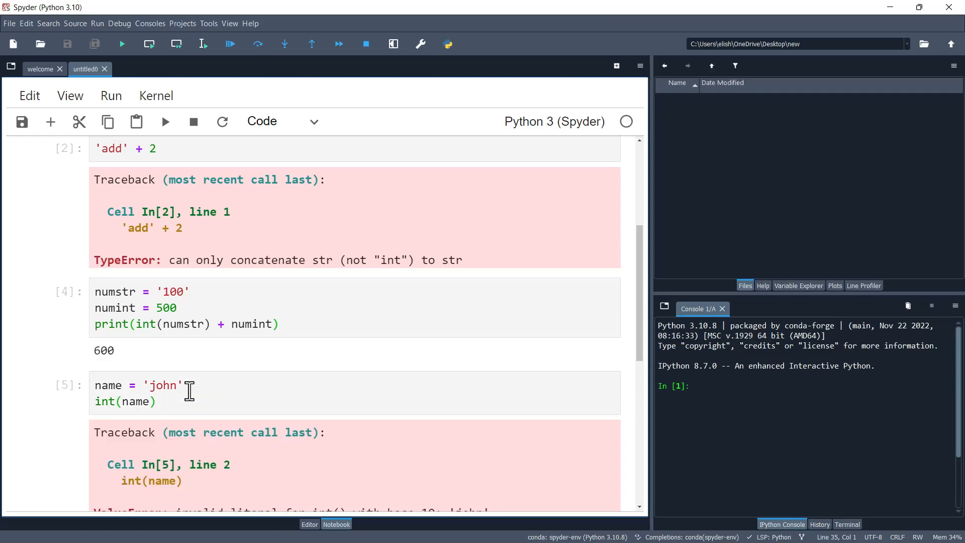
scroll(down, 3)
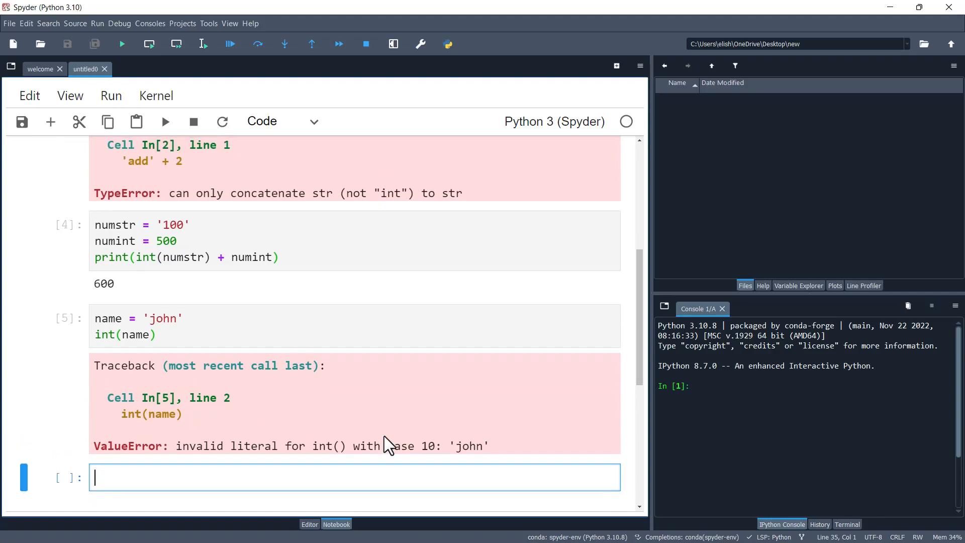
scroll(down, 3)
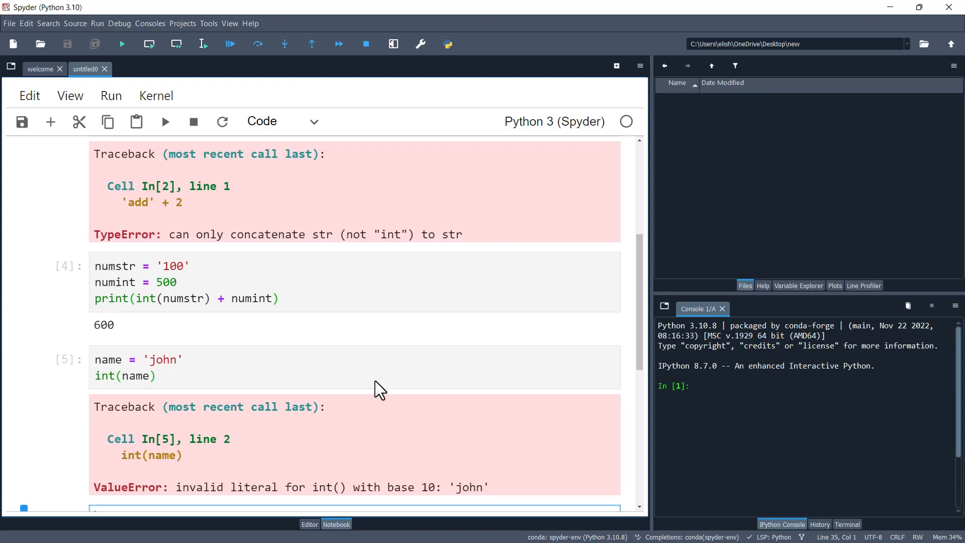
scroll(up, 3)
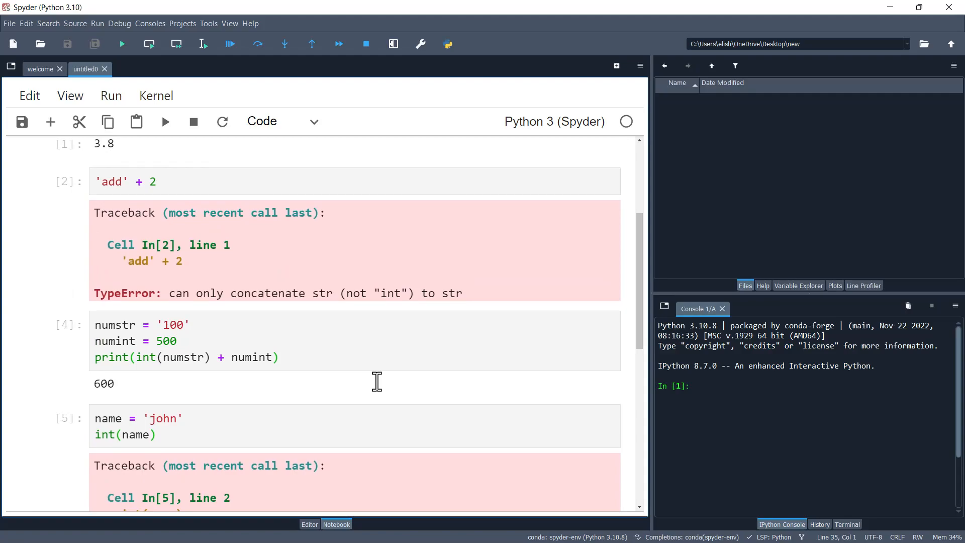
scroll(up, 3)
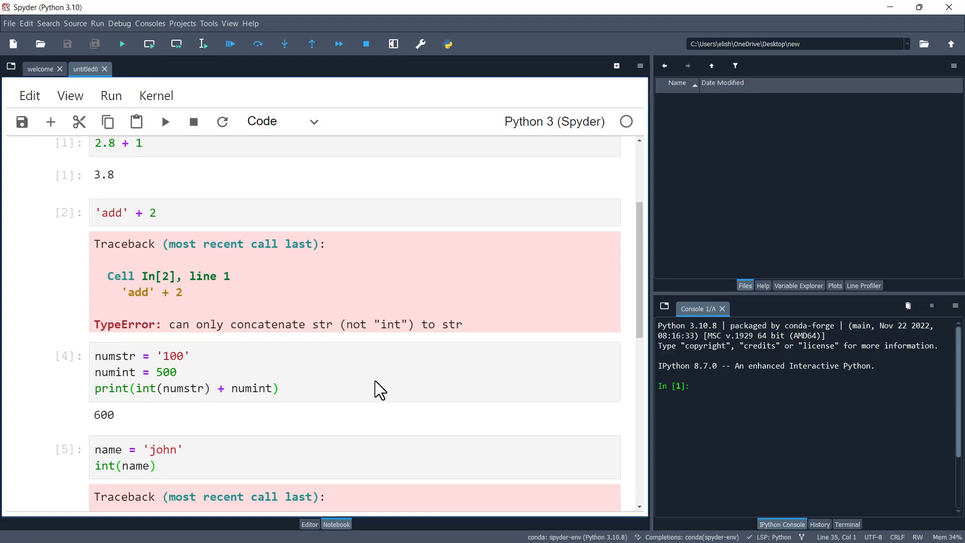
scroll(up, 3)
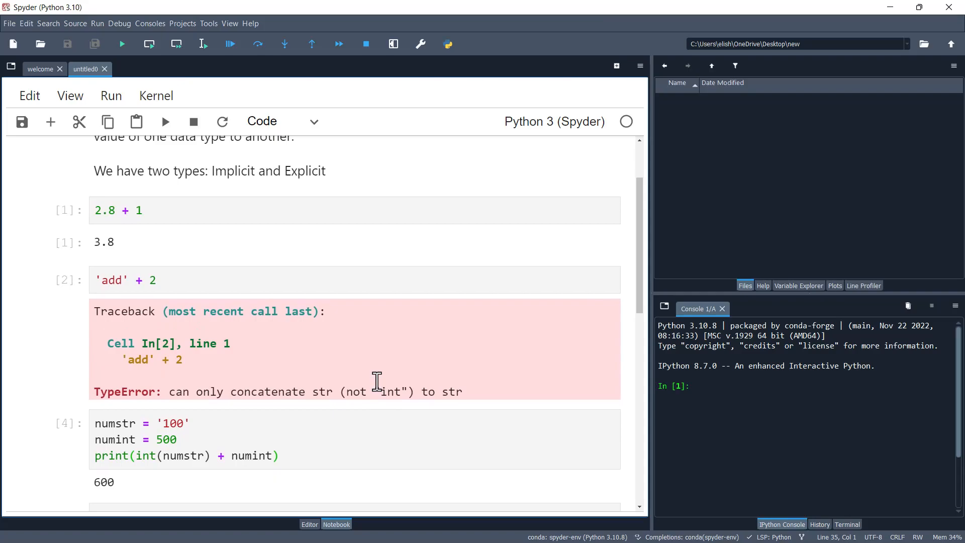